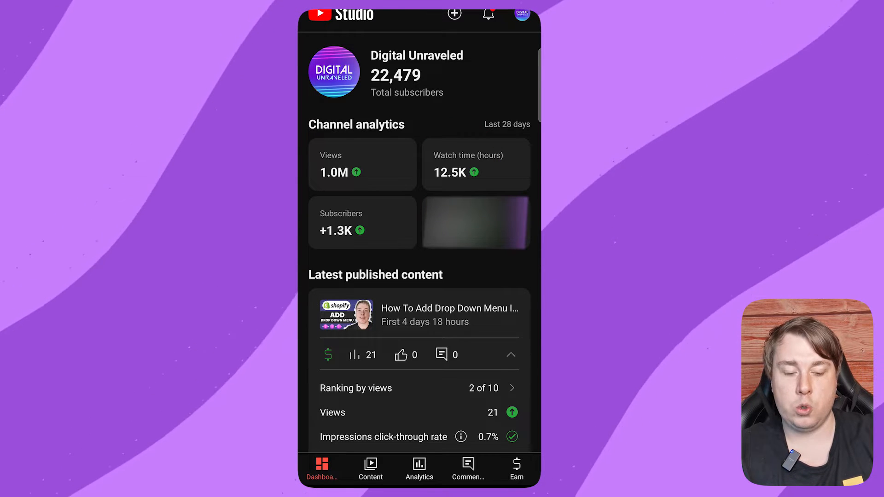
Step: Show the Watch time (hours) analytics from the Dashboard's Channel analytics card
click(419, 469)
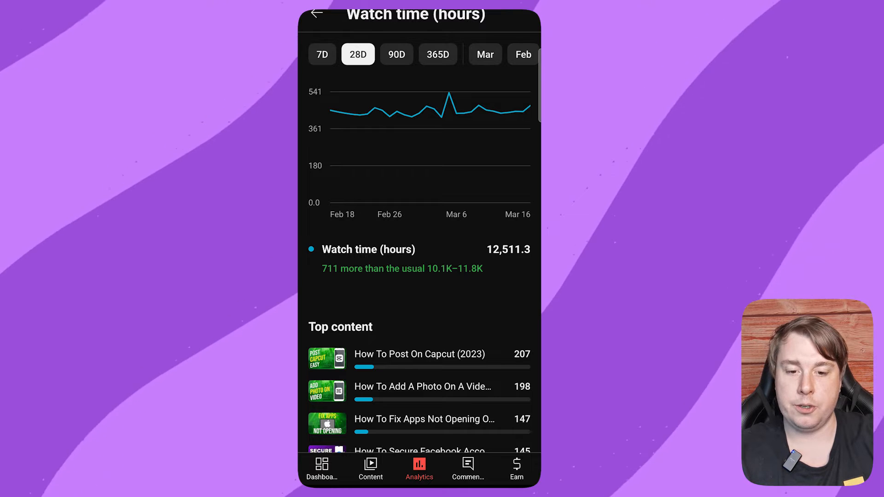
Step: Switch the watch-time range from 28D (12,511.3 hours) to the last 7 days
click(321, 54)
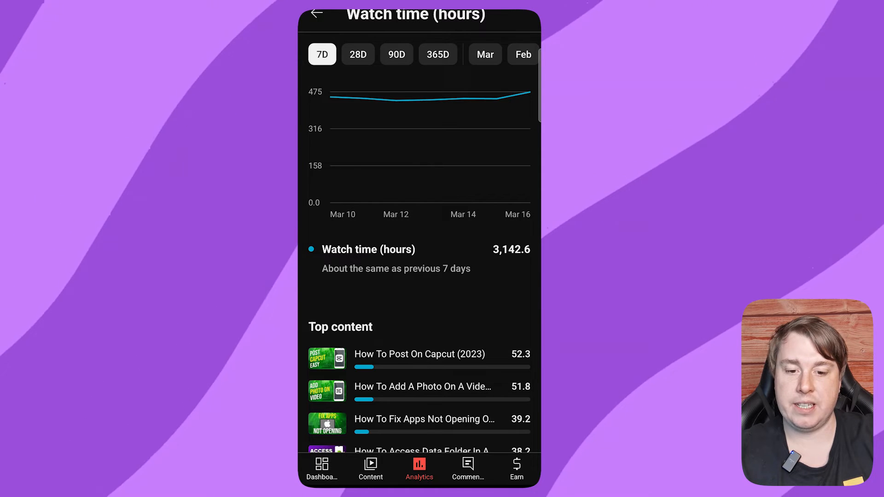
Step: Switch the watch-time range from 7D (3,142.6 hours) to the last 90 days
click(397, 55)
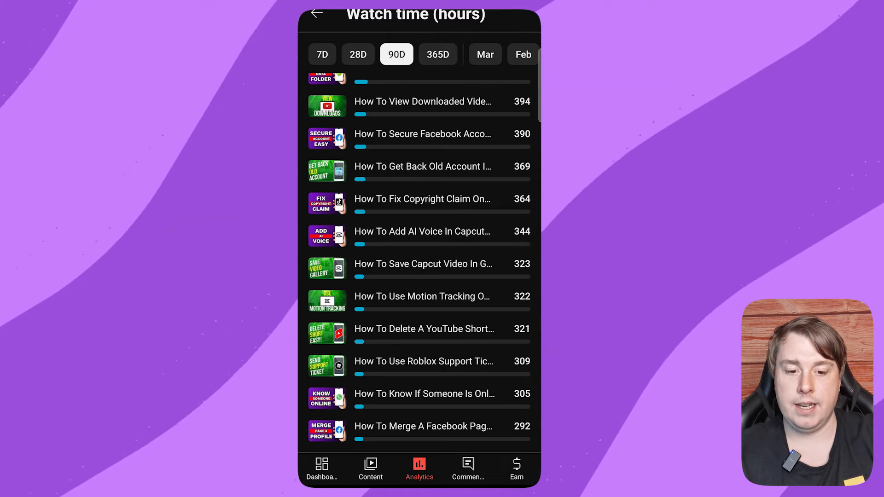